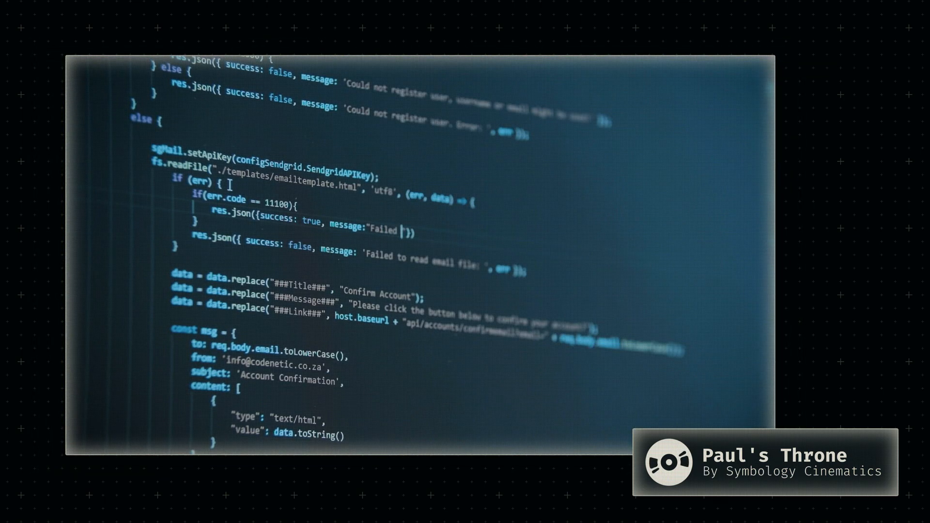
Search for the x86 calling conventions article and scroll through its introduction.
text(with er)
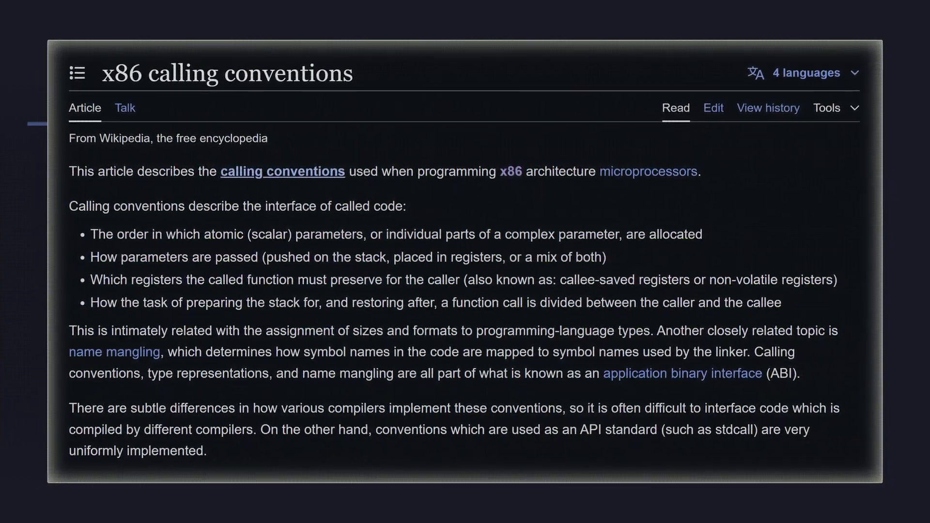
scroll(down, 3)
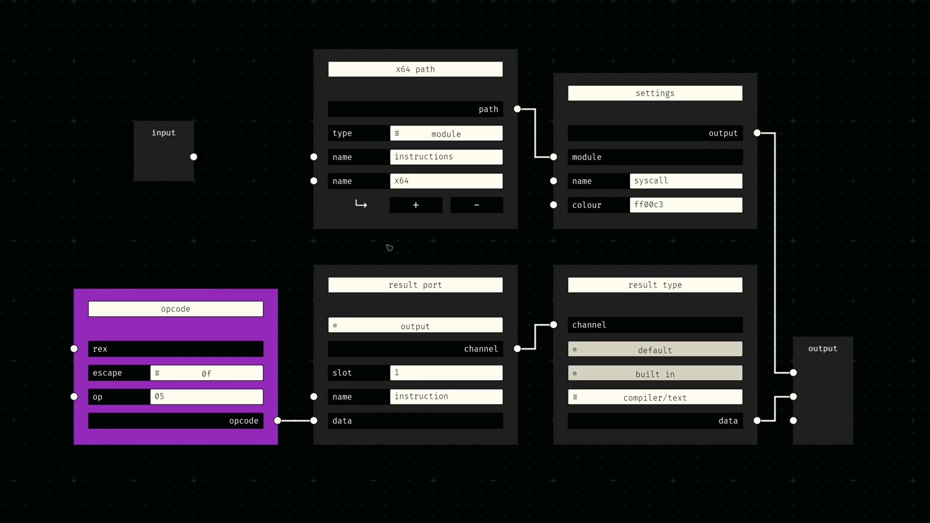
mouse_move(318, 258)
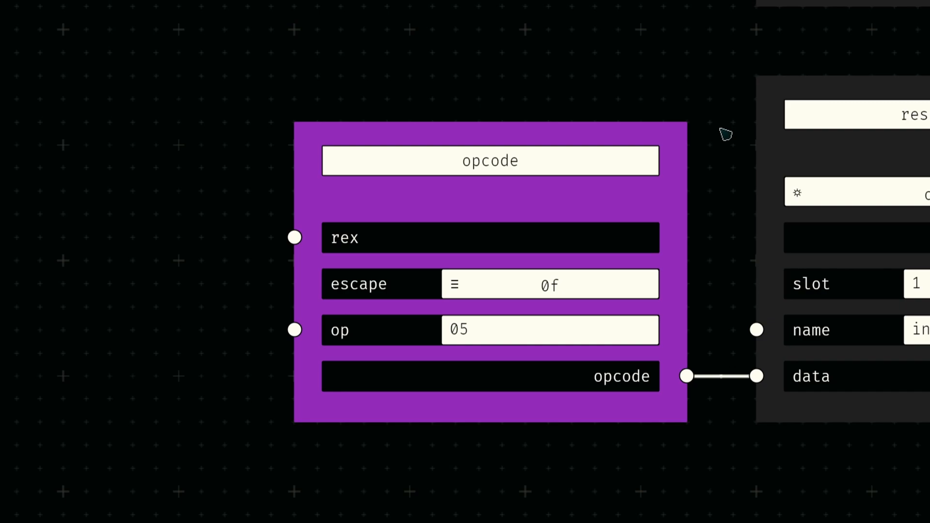
mouse_move(714, 316)
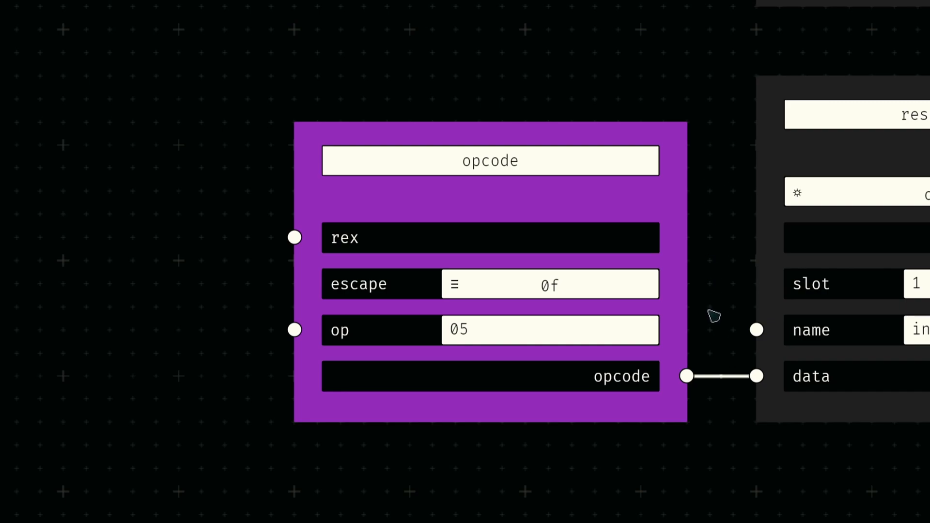
click(548, 284)
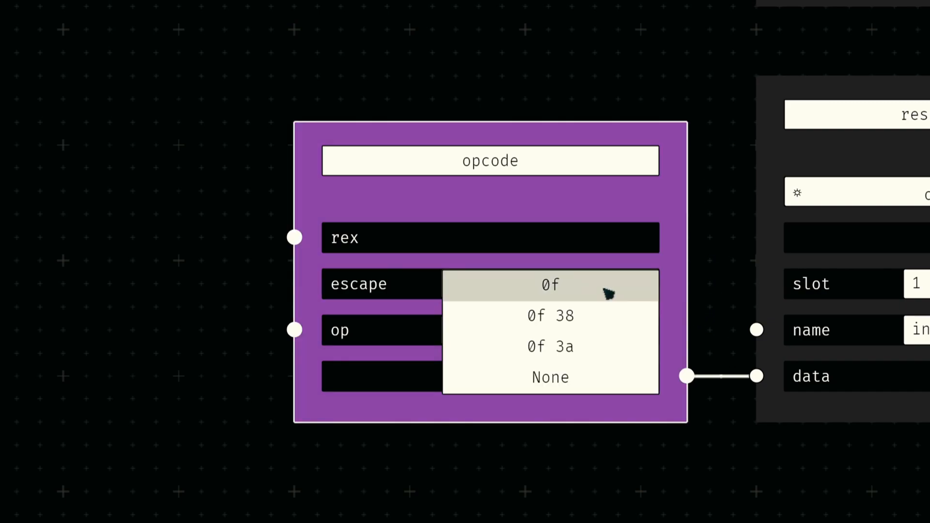
click(550, 285)
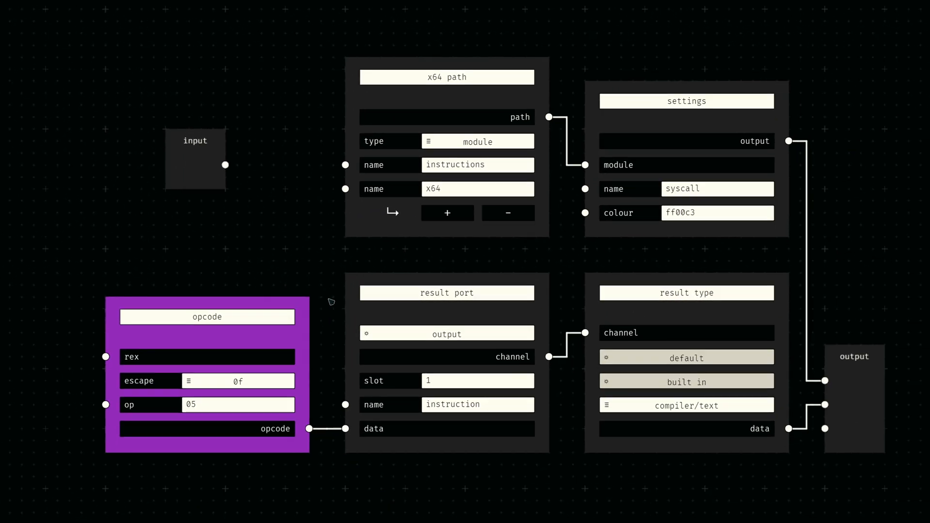
mouse_move(385, 472)
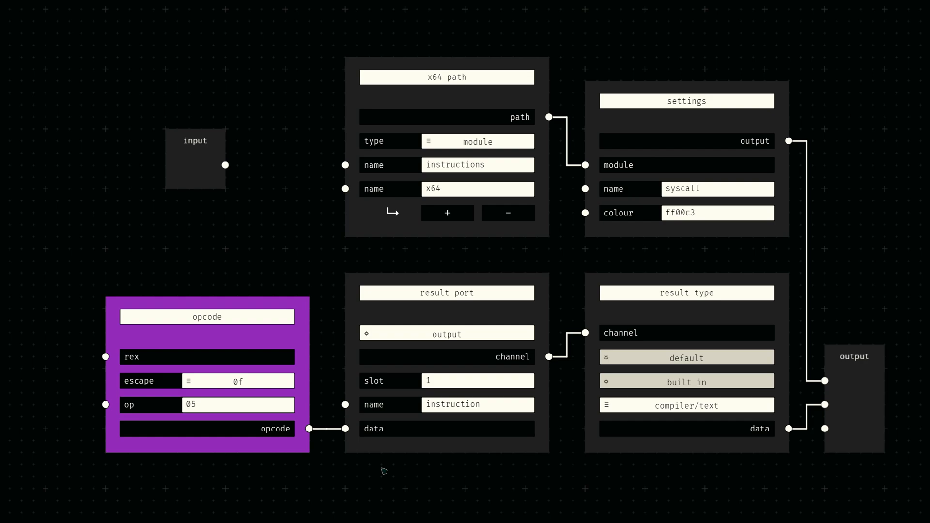
mouse_move(685, 470)
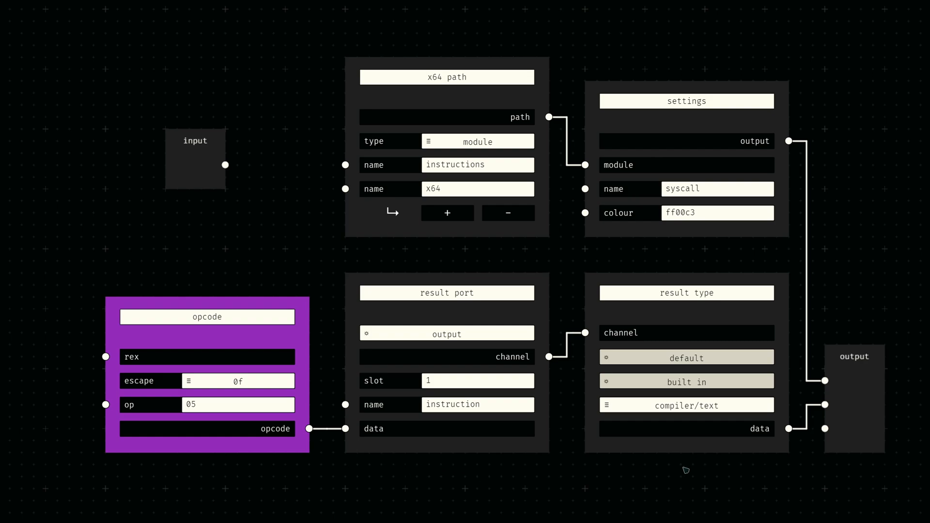
mouse_move(813, 468)
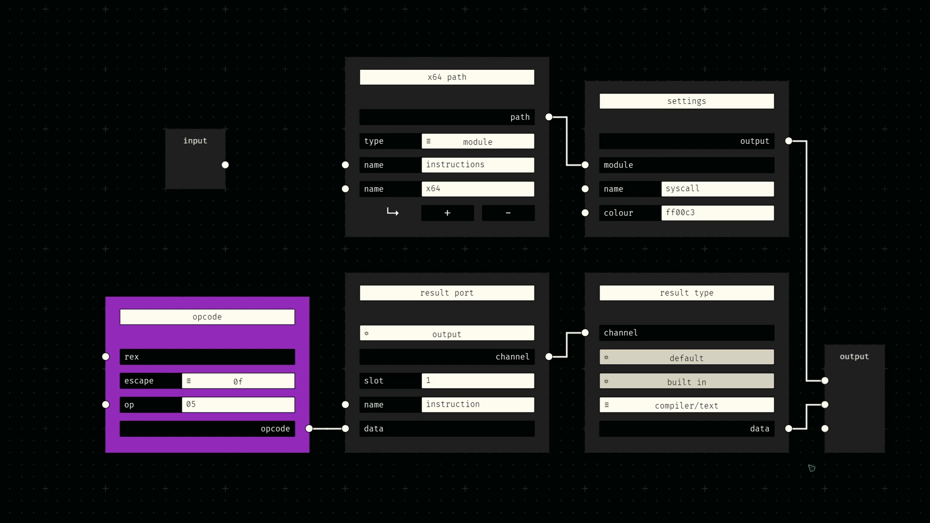